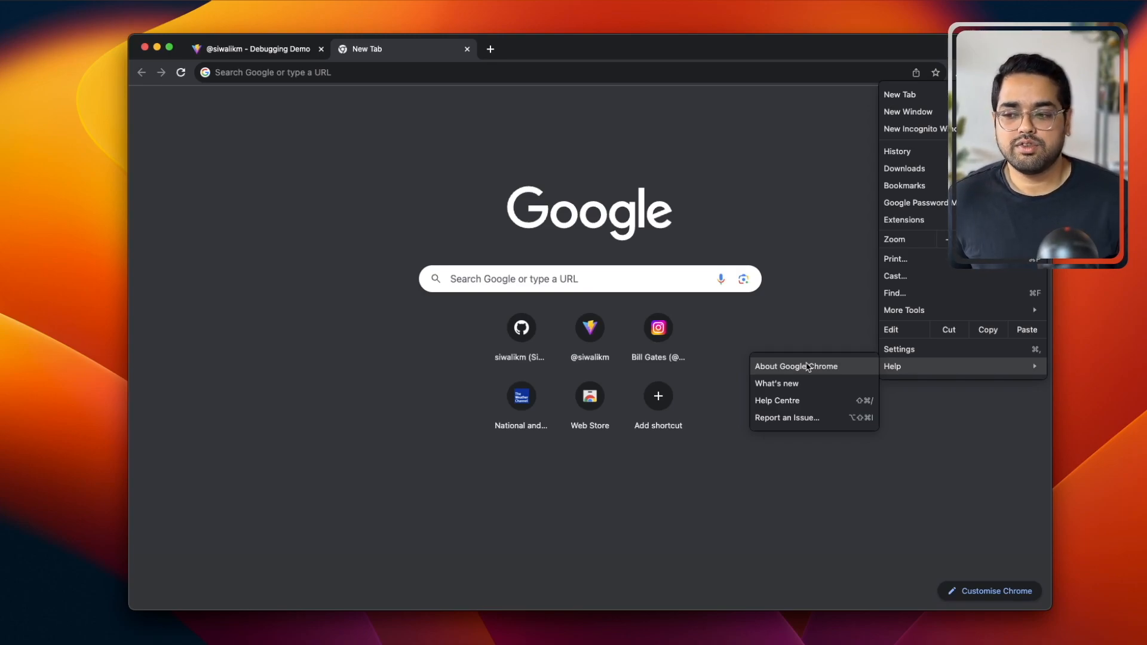
- Open Help > About Google Chrome to confirm version 118 Canary
click(796, 366)
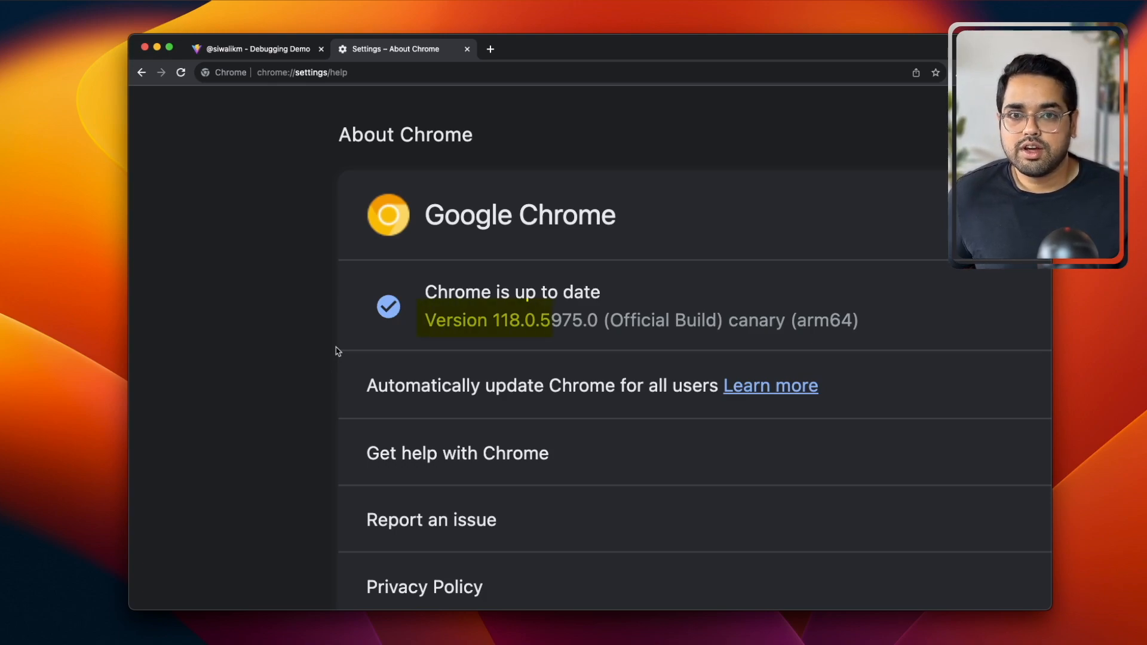
mouse_move(466, 49)
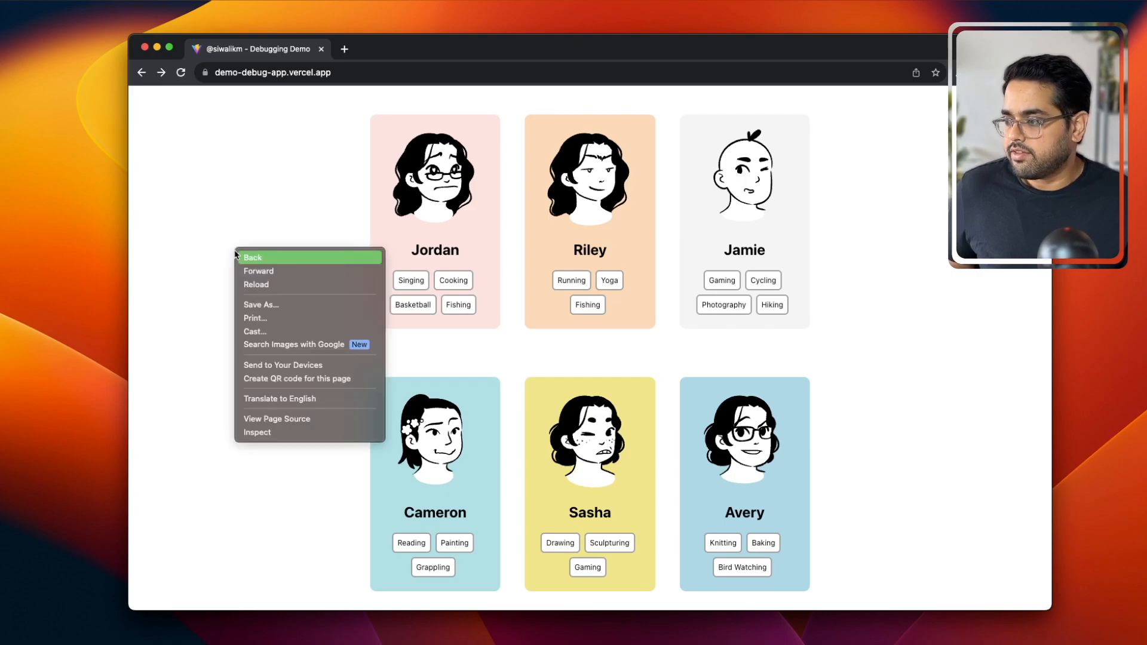
- Open DevTools Network panel, filter Fetch/XHR, and view the users-v2 request headers
click(257, 432)
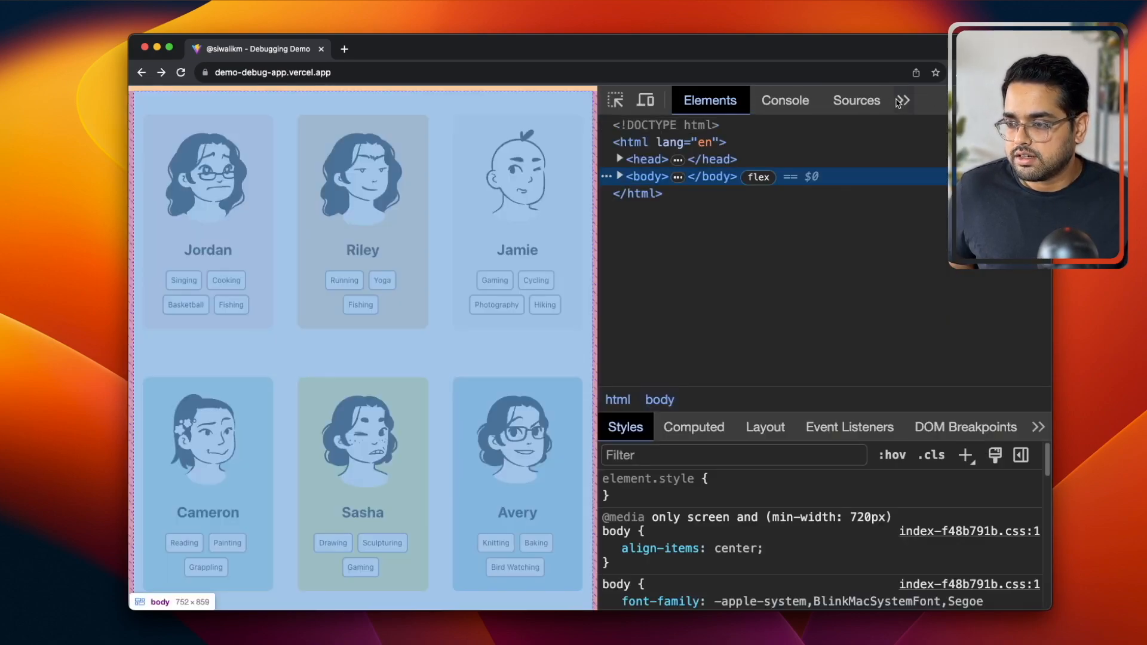
click(856, 100)
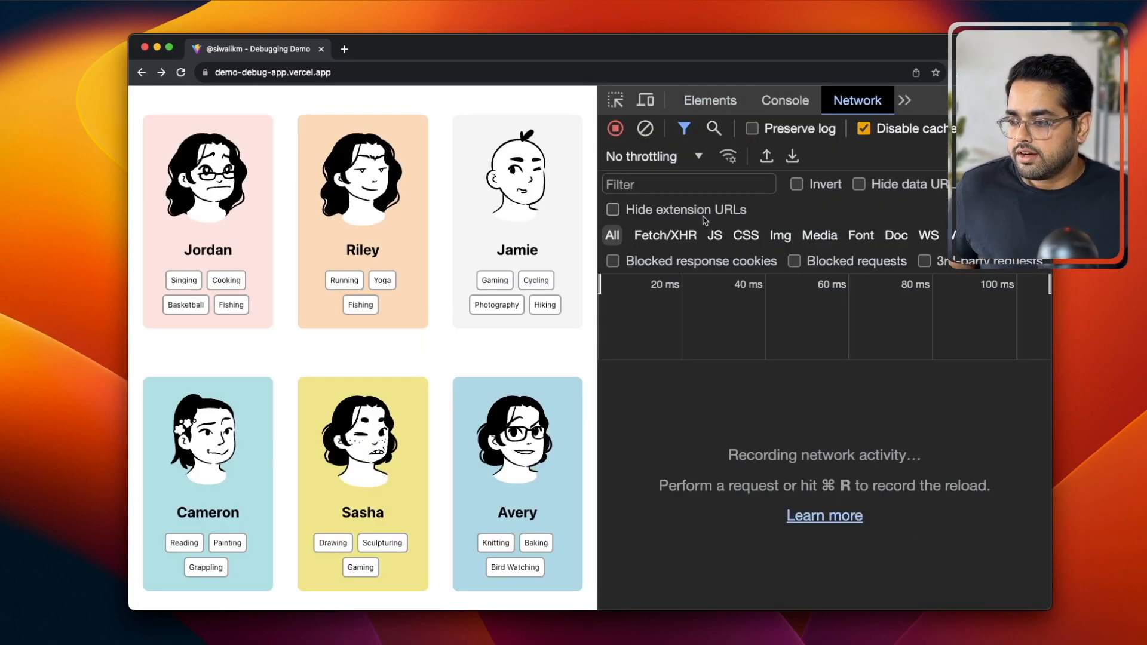
click(180, 71)
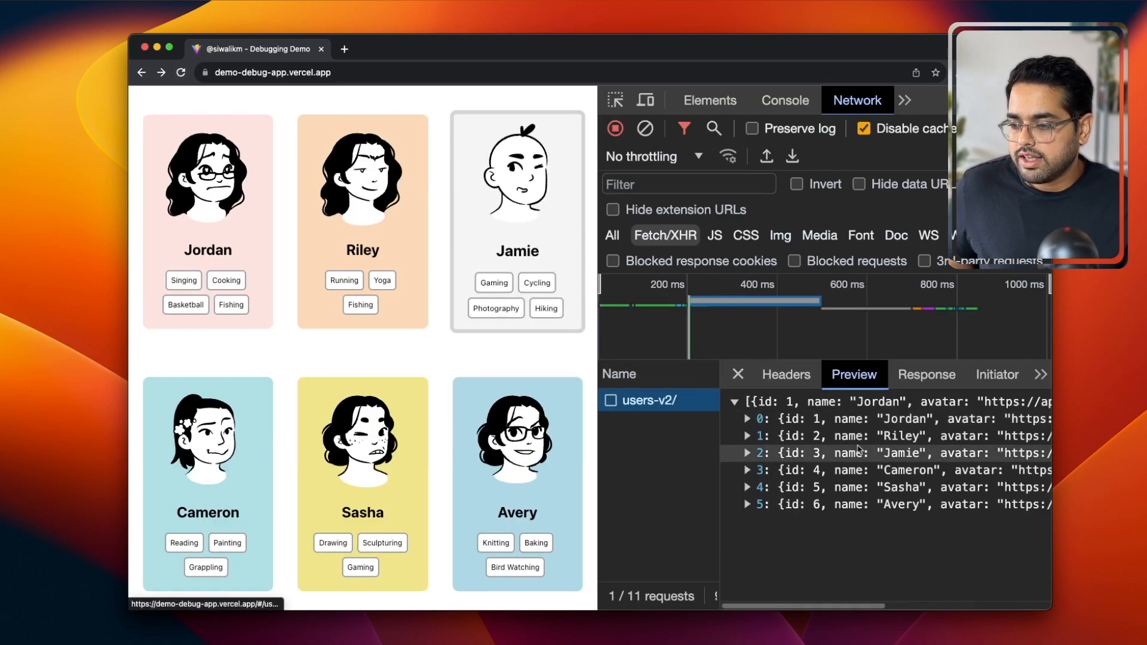
click(786, 374)
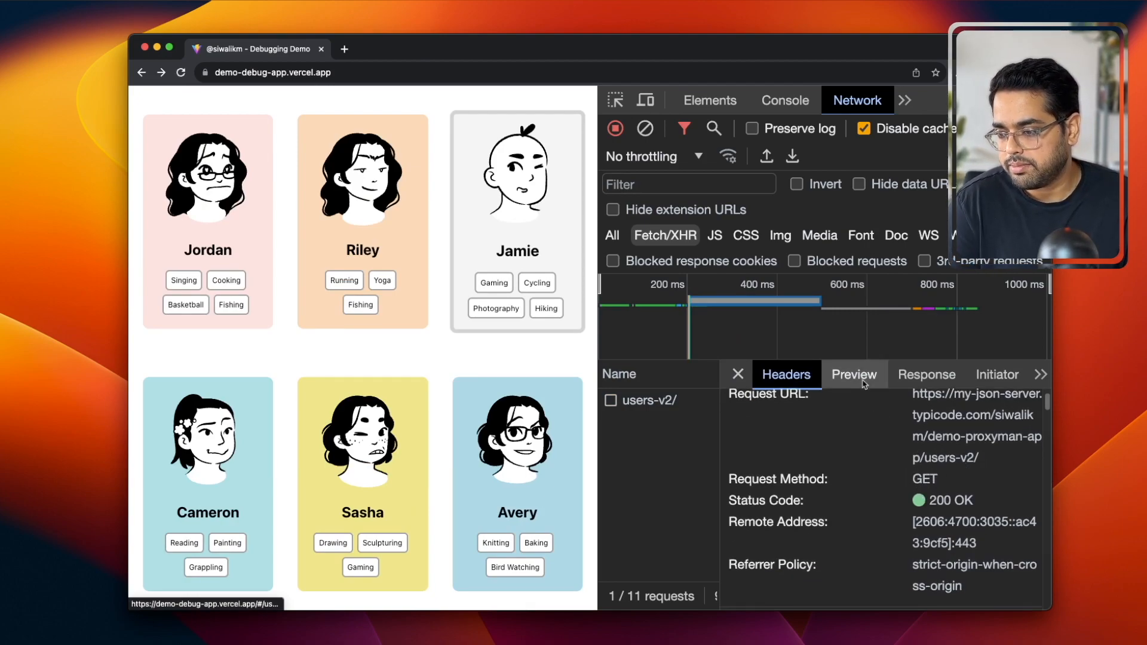
click(853, 374)
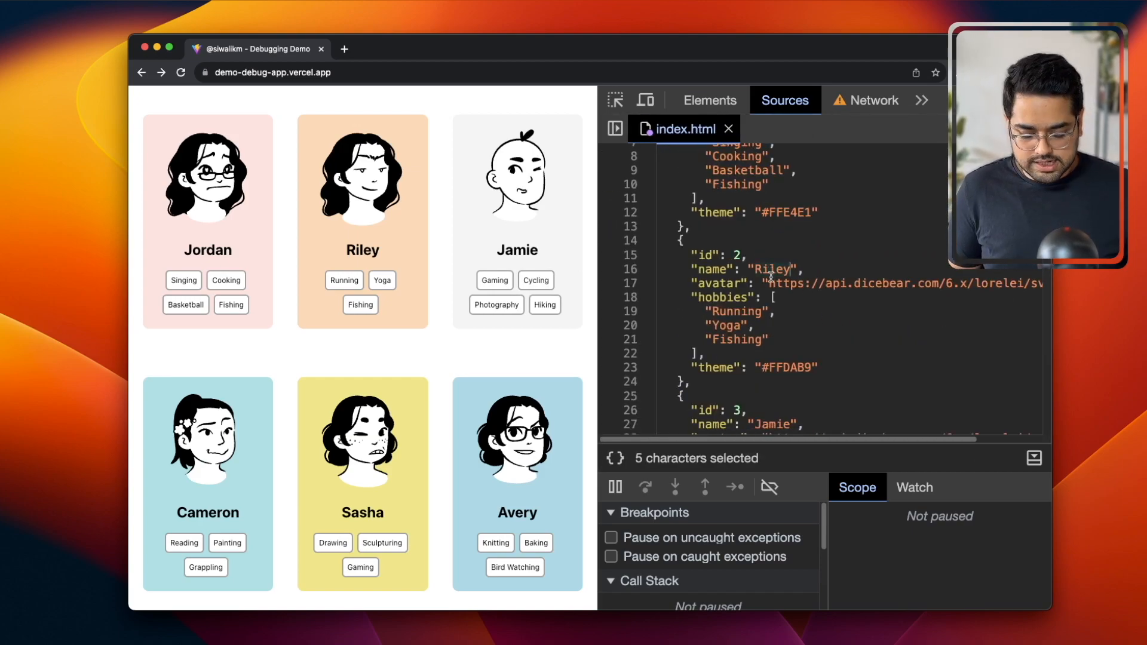
- Rename Riley to 'John Doe' in the overridden users-v2 response and save
text(John Do)
click(849, 311)
text("Star G)
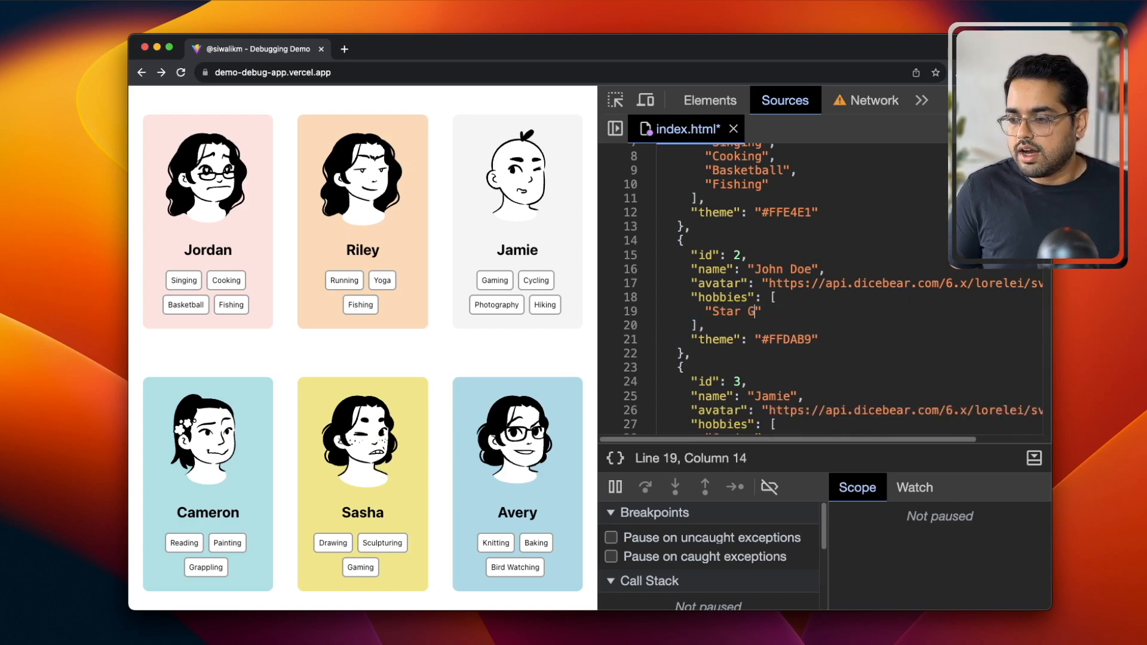
click(784, 101)
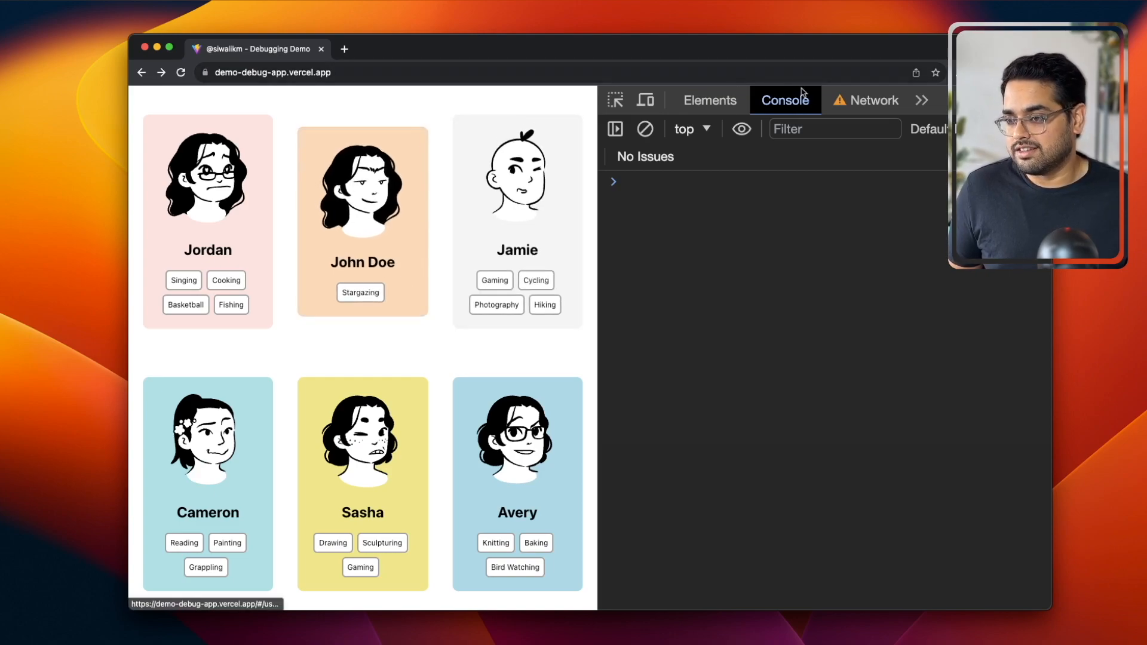
- Return to the Network panel to check users-v2 now returns John Doe
click(871, 100)
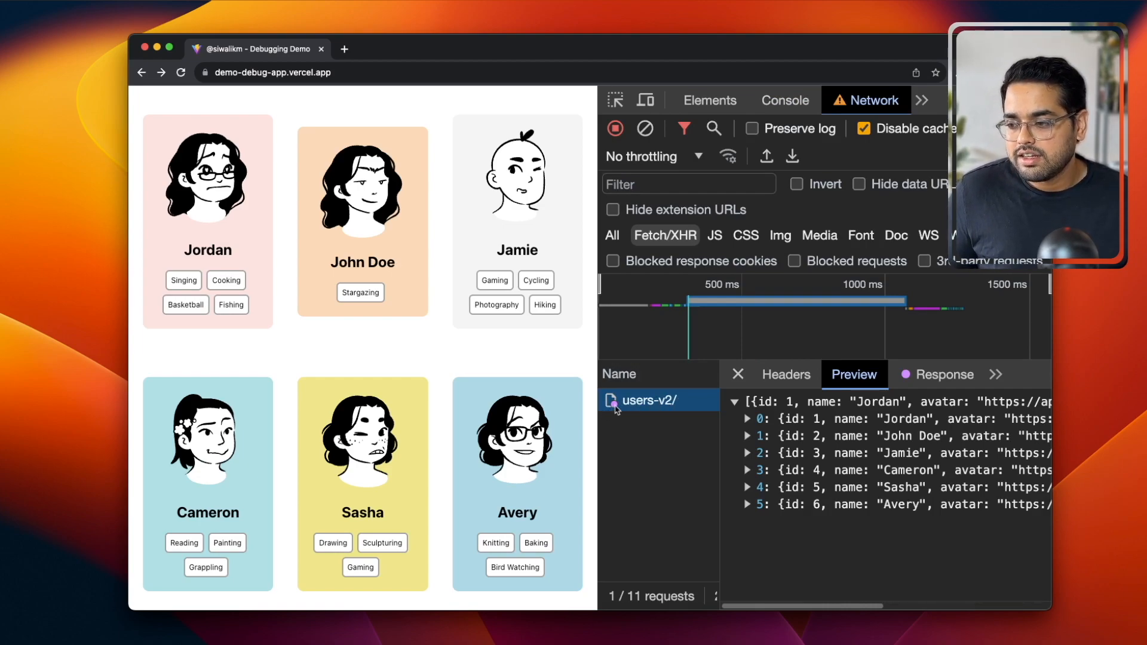
mouse_move(644, 400)
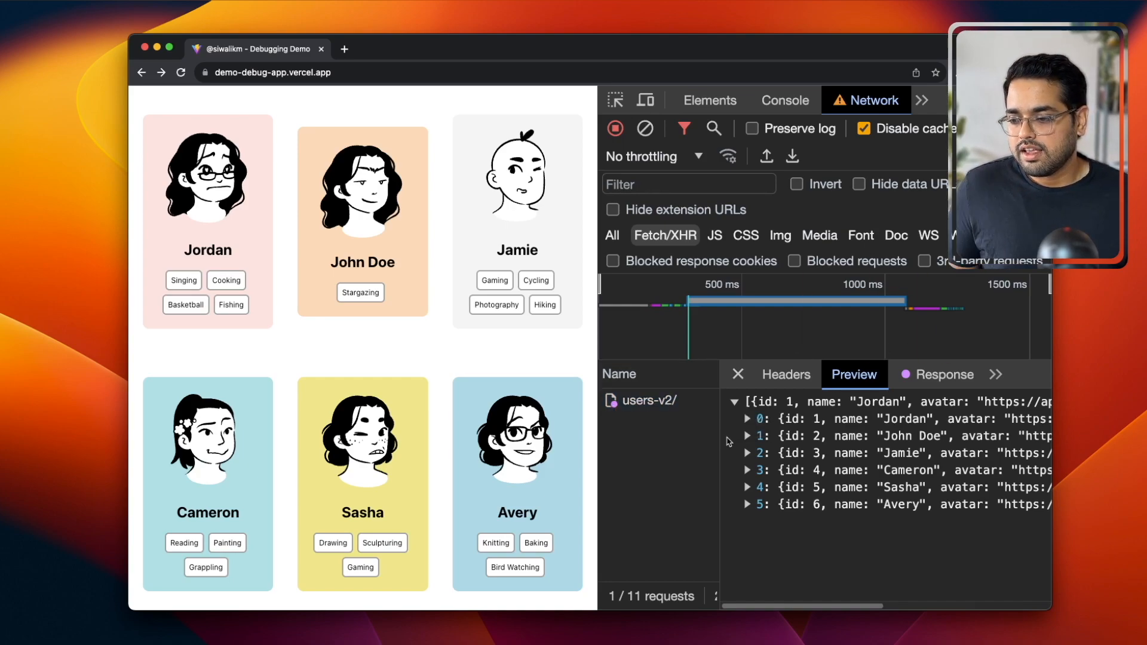
mouse_move(779, 436)
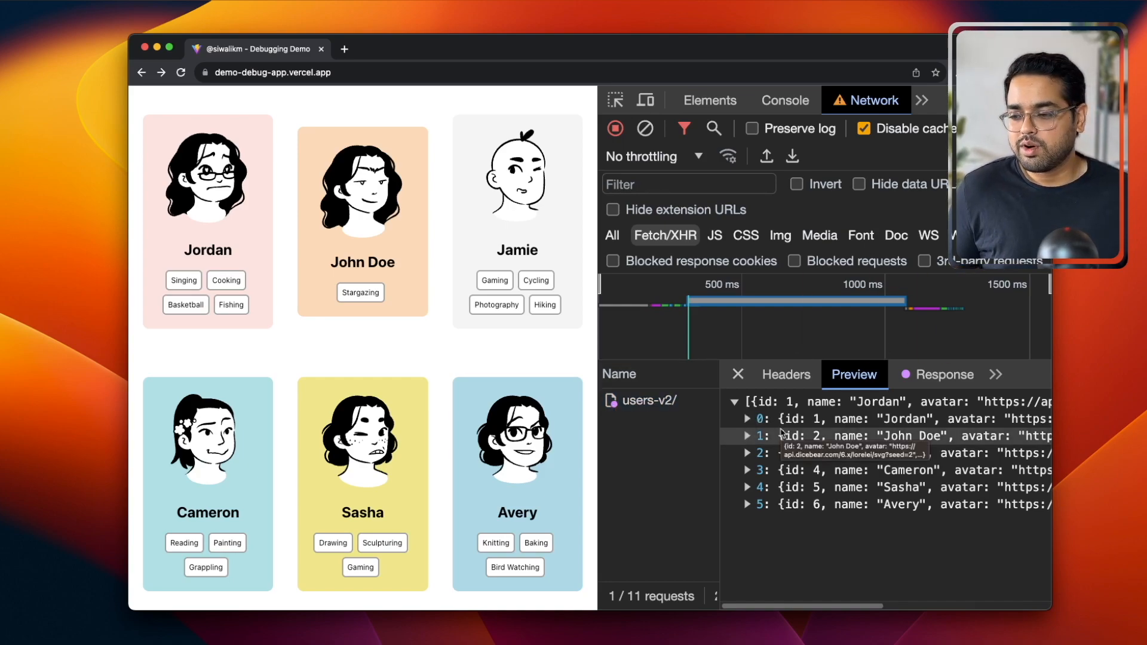